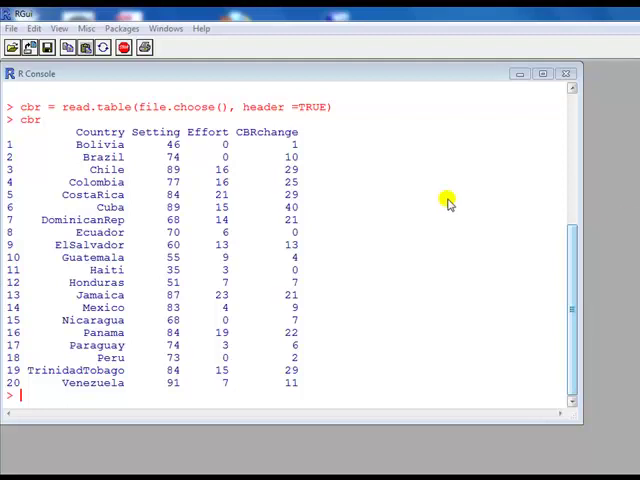
{"action": "mouse_move", "coordinate": [202, 180]}
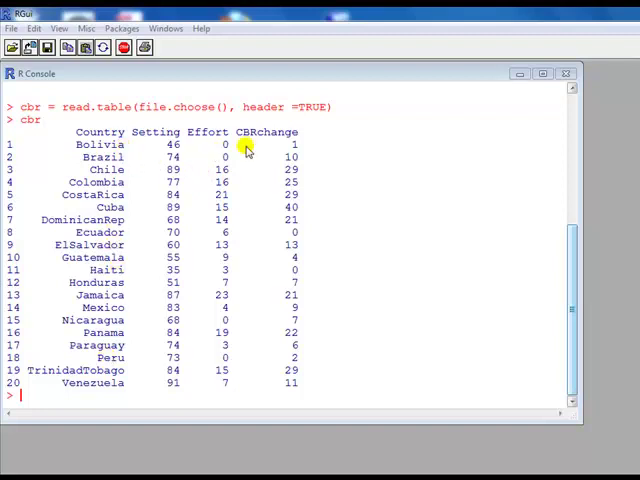
{"action": "mouse_move", "coordinate": [260, 144]}
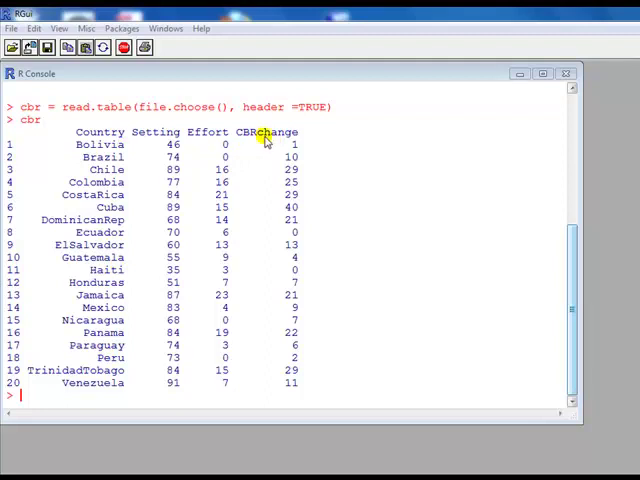
{"action": "mouse_move", "coordinate": [232, 156]}
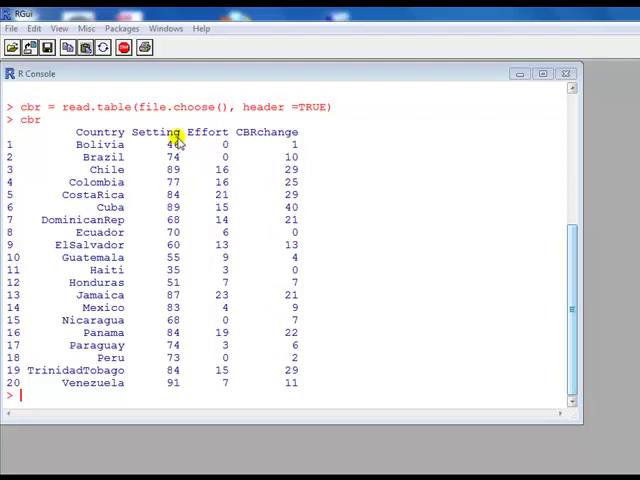
{"action": "mouse_move", "coordinate": [176, 136]}
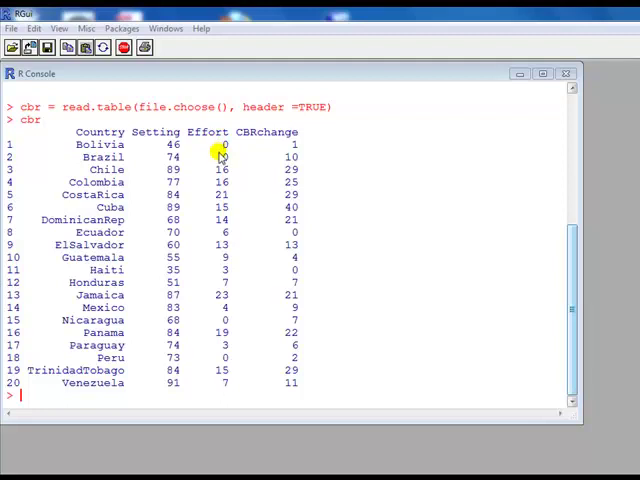
{"action": "mouse_move", "coordinate": [196, 156]}
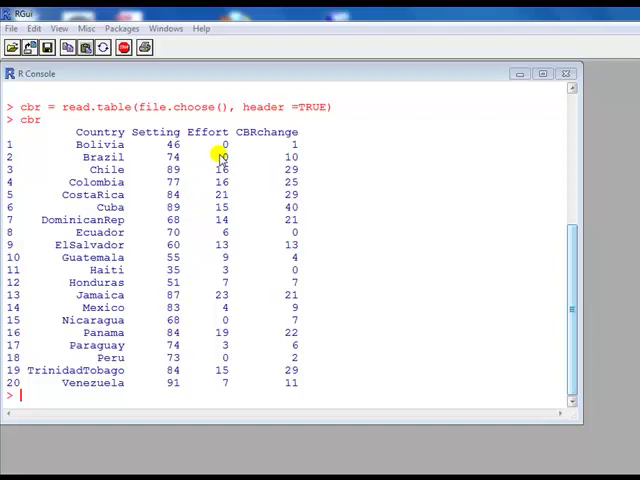
{"action": "mouse_move", "coordinate": [224, 348]}
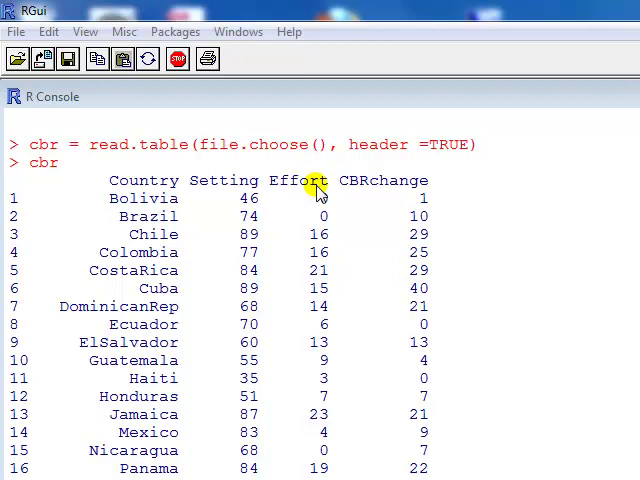
{"action": "mouse_move", "coordinate": [318, 252]}
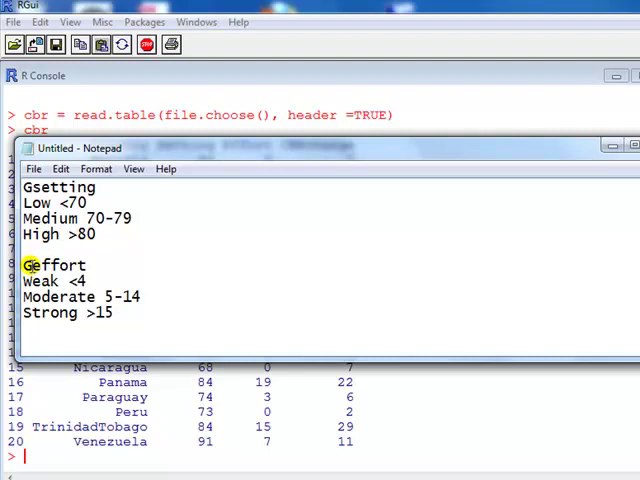
{"action": "mouse_move", "coordinate": [30, 280]}
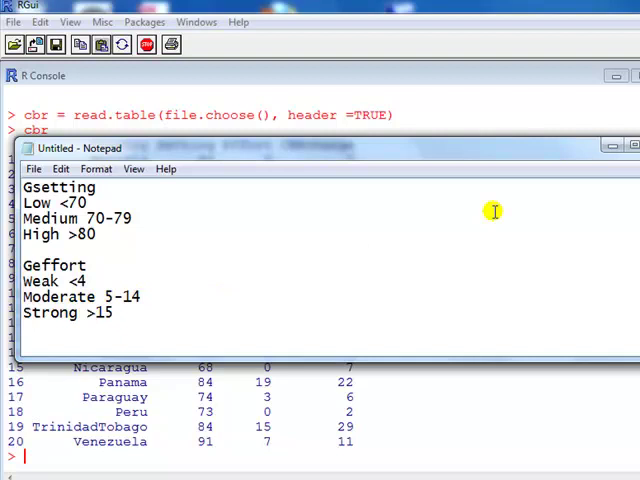
{"action": "mouse_move", "coordinate": [590, 176]}
{"action": "type", "text": "Gsetting<-cut(cbr$Setting, br=c(0,69,79,100), labels=c(\"Low\","}
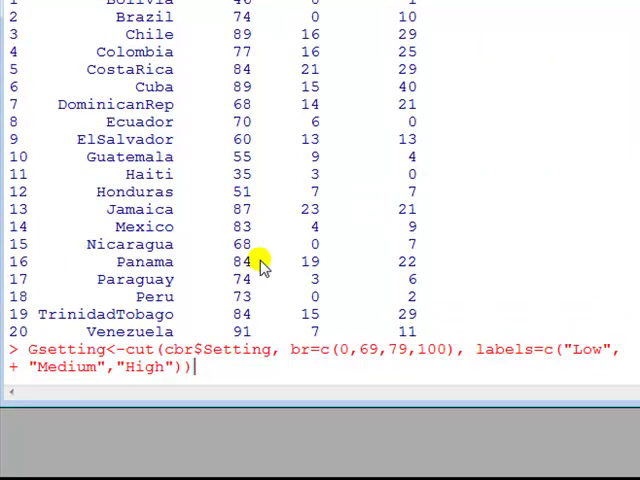
{"action": "mouse_move", "coordinate": [104, 370]}
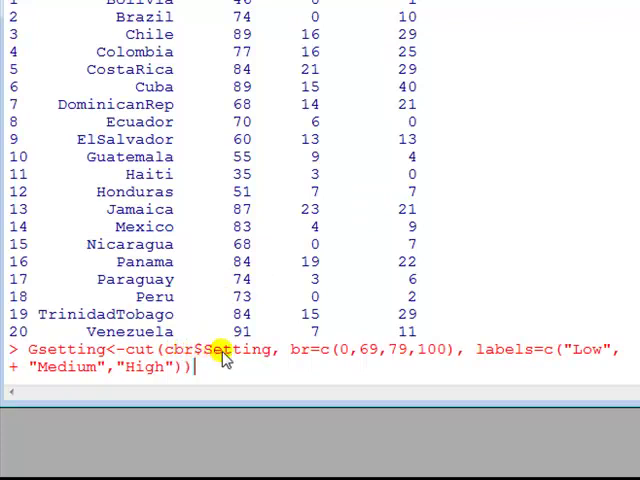
{"action": "mouse_move", "coordinate": [220, 190]}
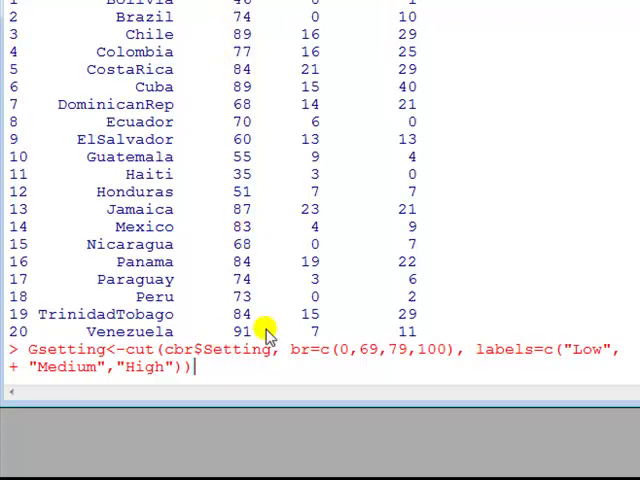
{"action": "mouse_move", "coordinate": [336, 360]}
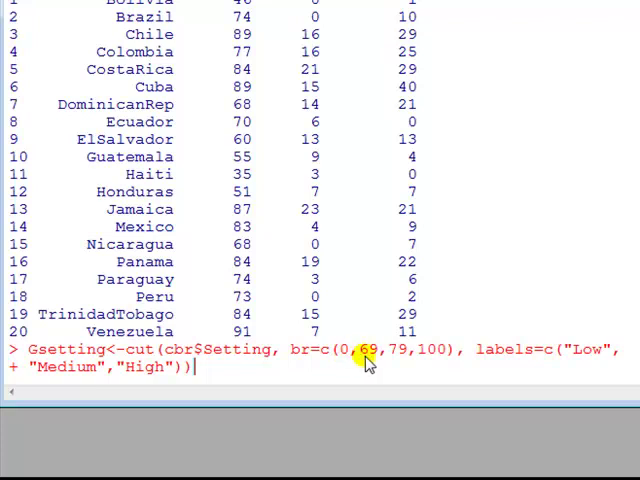
{"action": "mouse_move", "coordinate": [360, 360]}
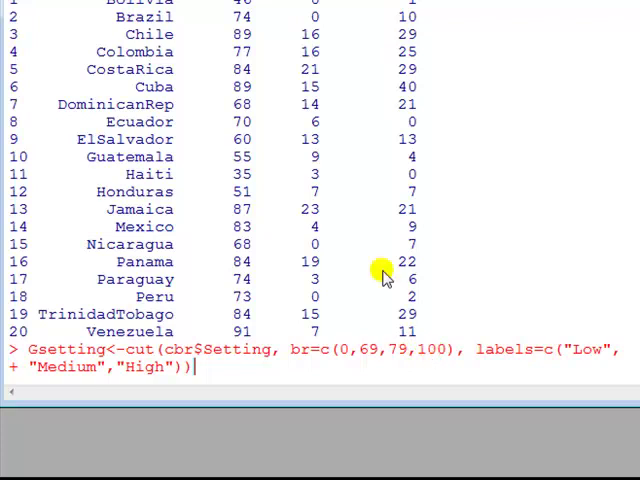
{"action": "mouse_move", "coordinate": [240, 296]}
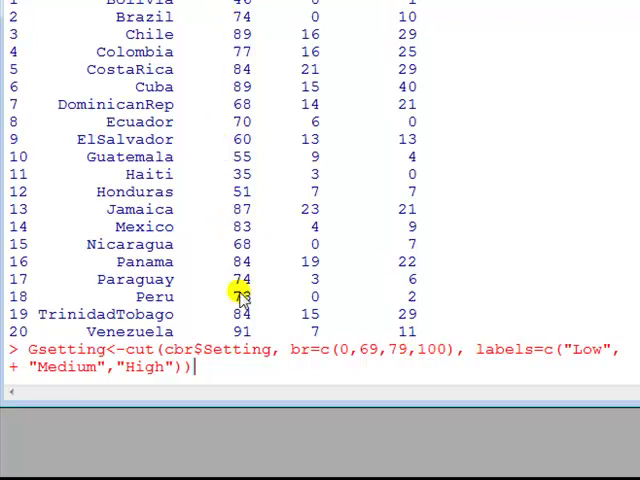
{"action": "mouse_move", "coordinate": [240, 260]}
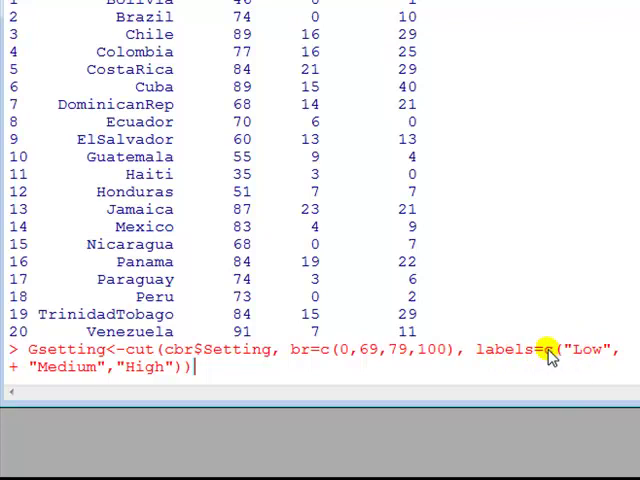
{"action": "mouse_move", "coordinate": [578, 362]}
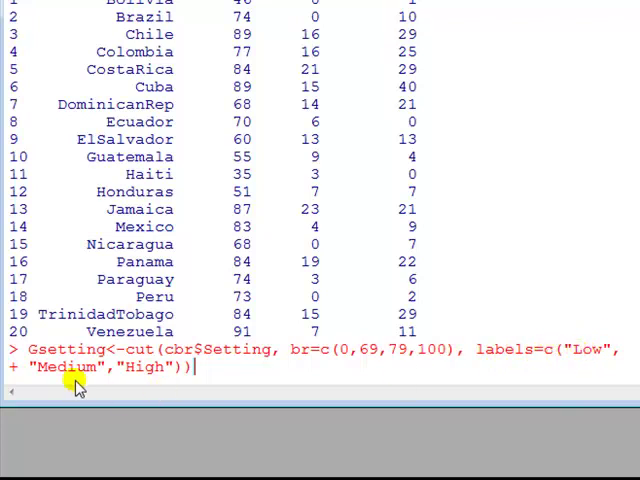
{"action": "mouse_move", "coordinate": [140, 370]}
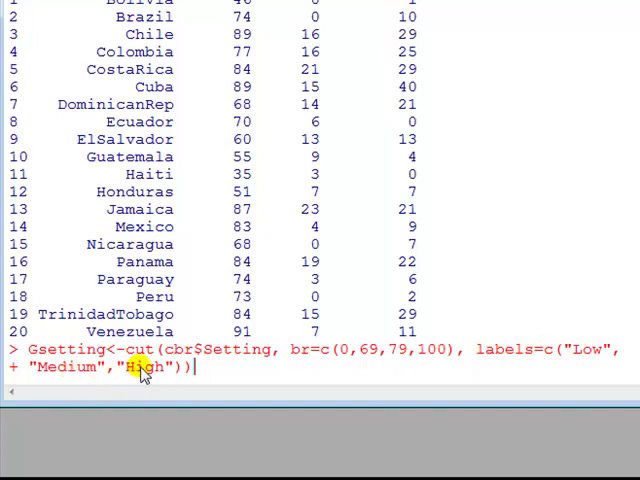
{"action": "mouse_move", "coordinate": [218, 412]}
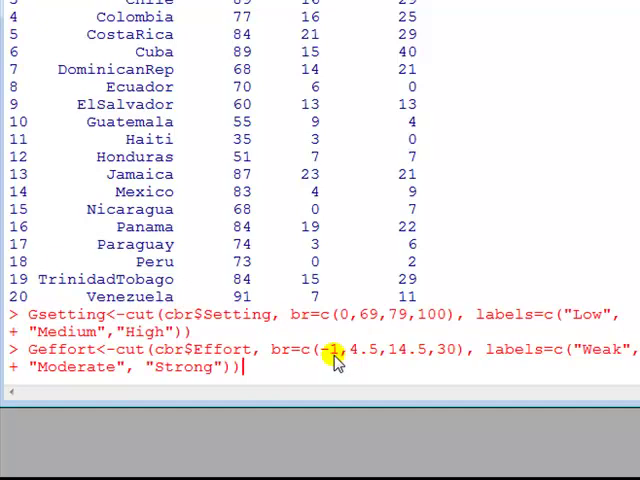
{"action": "mouse_move", "coordinate": [290, 104]}
{"action": "type", "text": "Geffort<-cut(cbr$Effort, br=c(-1,4,14,30), labels=c(\"Weak\","}
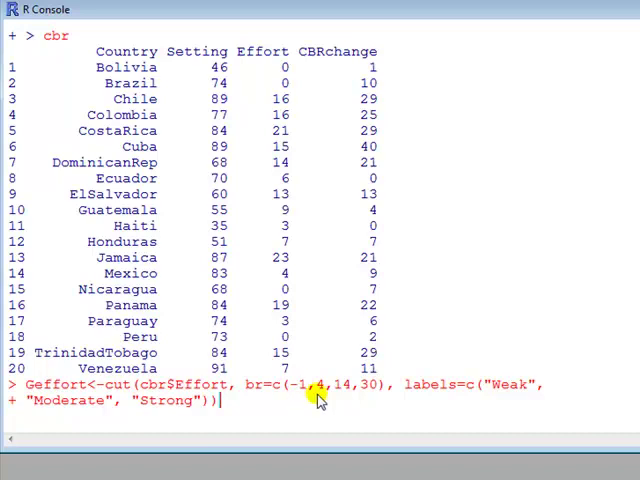
{"action": "mouse_move", "coordinate": [320, 388]}
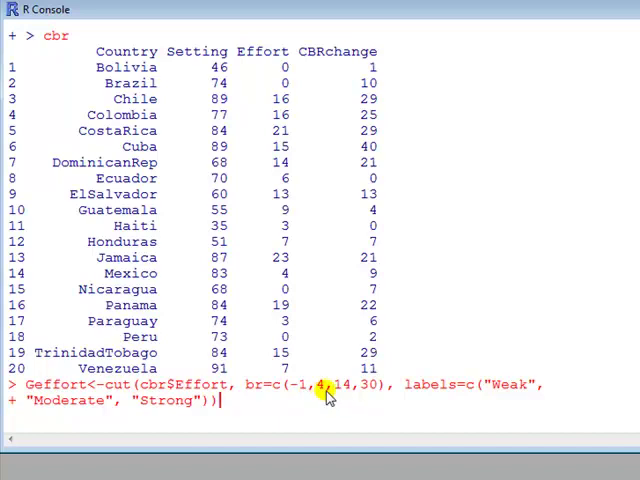
{"action": "mouse_move", "coordinate": [344, 396]}
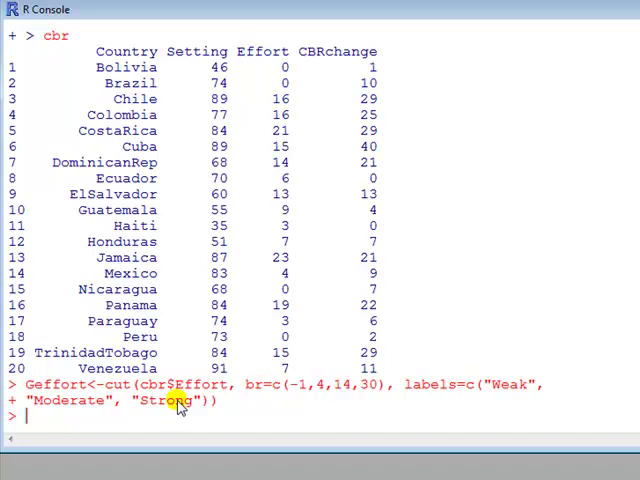
Step: Print the Geffort factor listing each country's Weak, Moderate or Strong level
{"action": "type", "text": "G"}
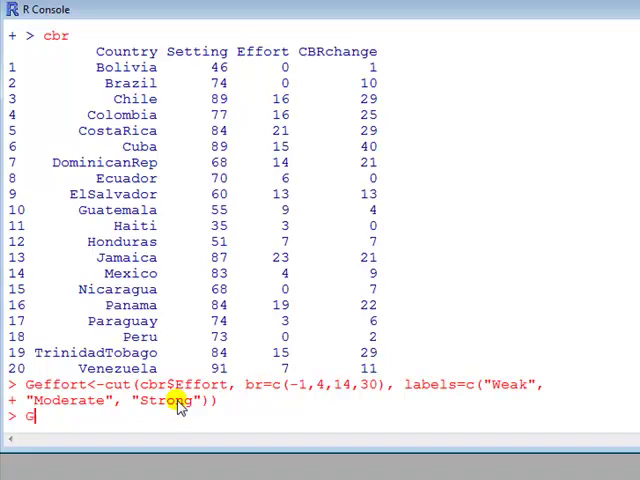
{"action": "type", "text": "effort"}
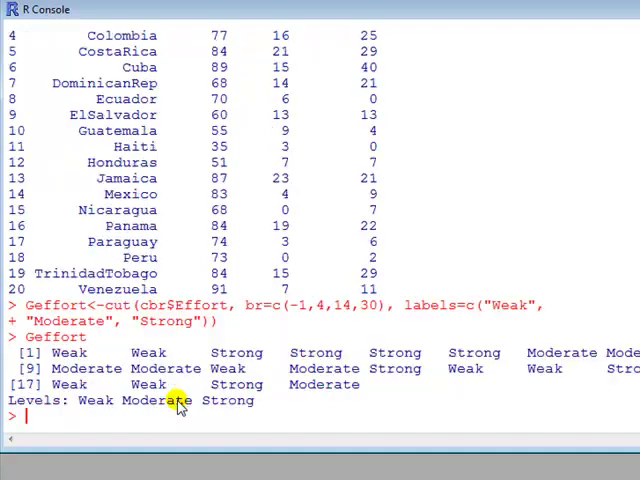
{"action": "mouse_move", "coordinate": [440, 364]}
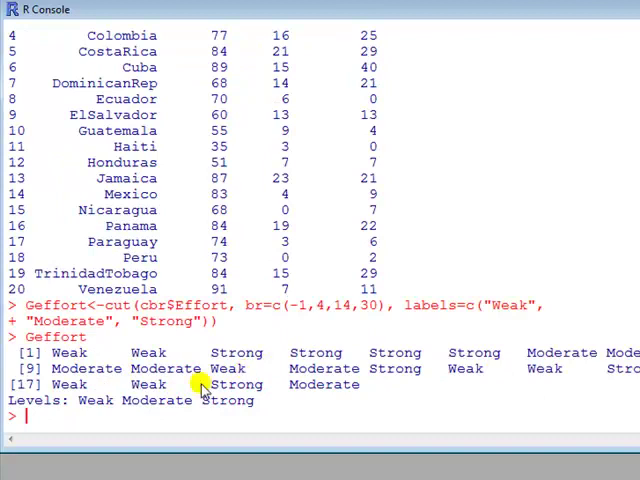
{"action": "mouse_move", "coordinate": [416, 144]}
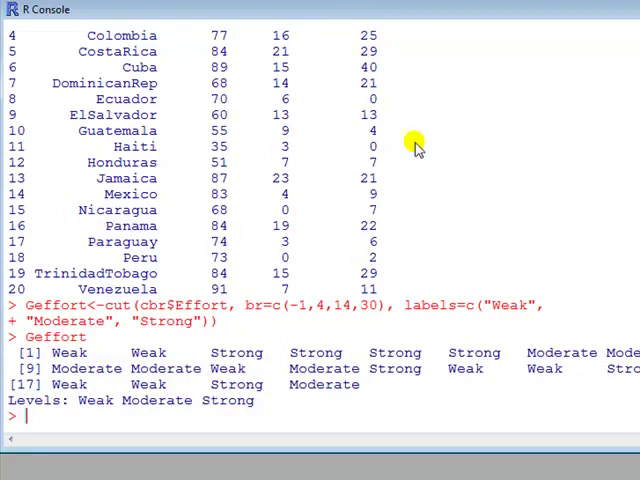
{"action": "mouse_move", "coordinate": [464, 184]}
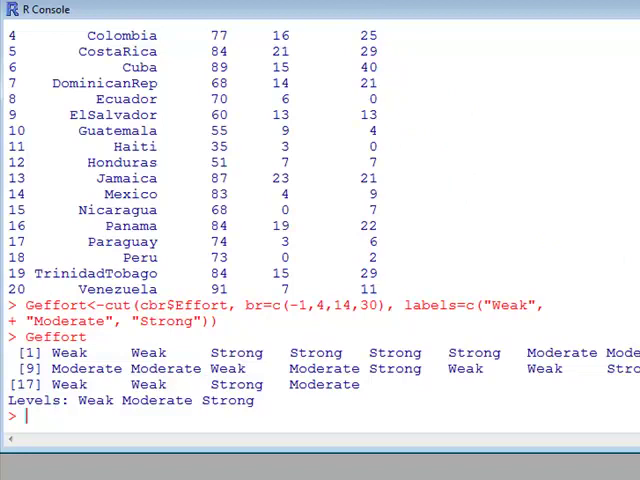
{"action": "type", "text": "cd"}
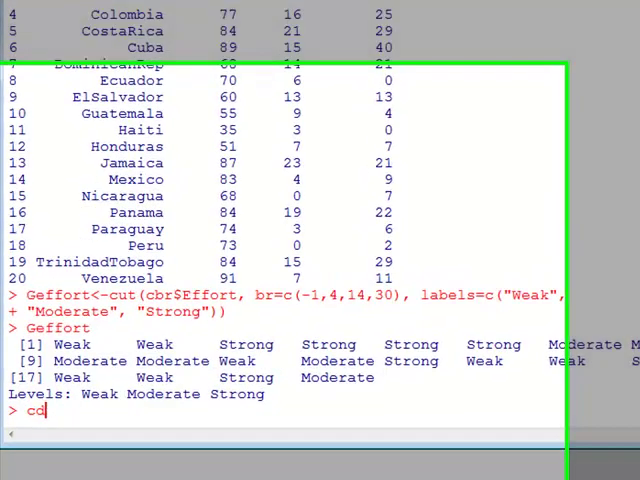
Step: Enter cbr2=data.frame(cbr,Gsetting,Geffort) to join cbr with the two groupings
{"action": "type", "text": "cbr2"}
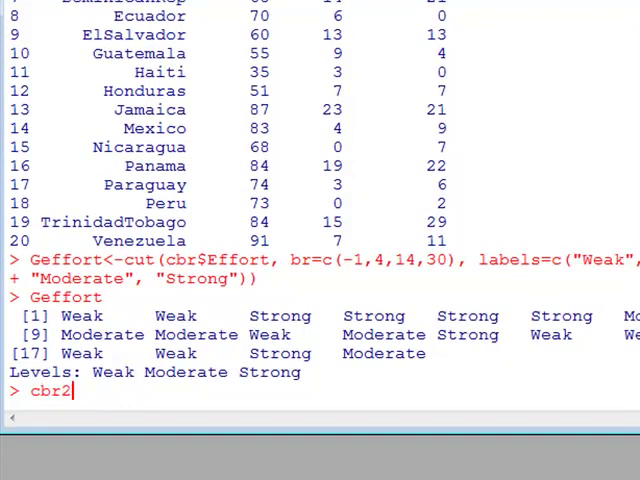
{"action": "type", "text": "=data,"}
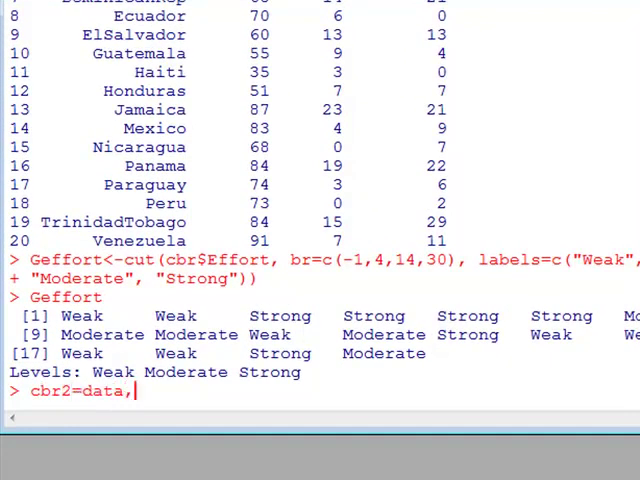
{"action": "type", "text": "frame("}
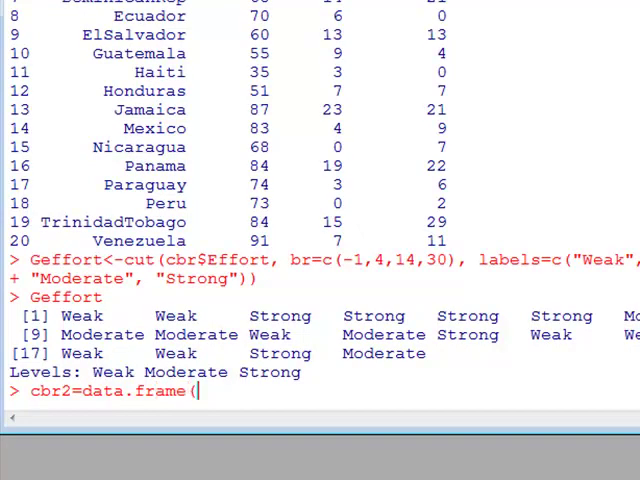
{"action": "type", "text": "cbr"}
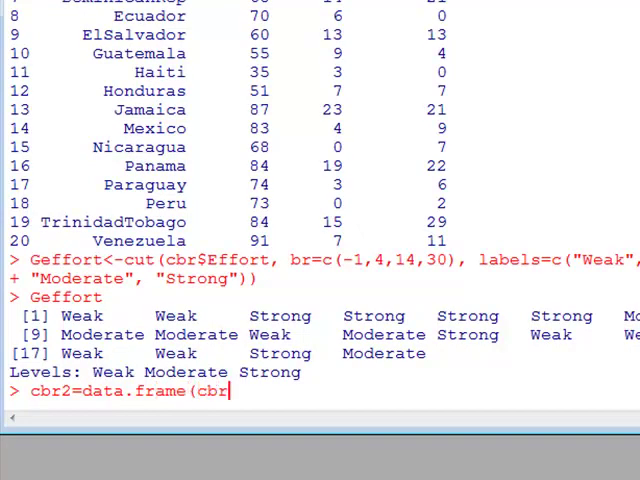
{"action": "type", "text": ","}
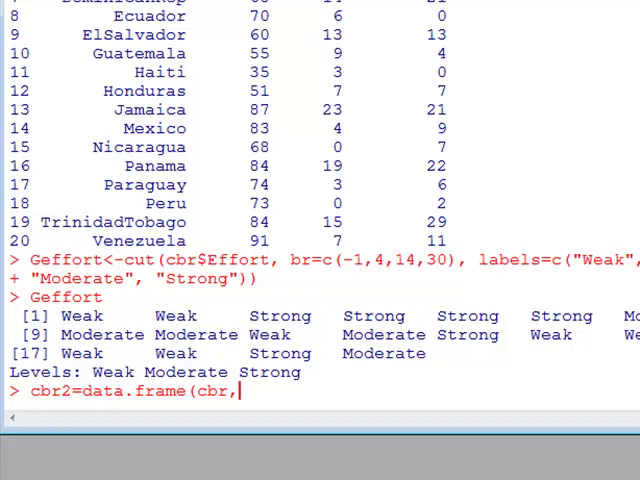
{"action": "type", "text": "Gse"}
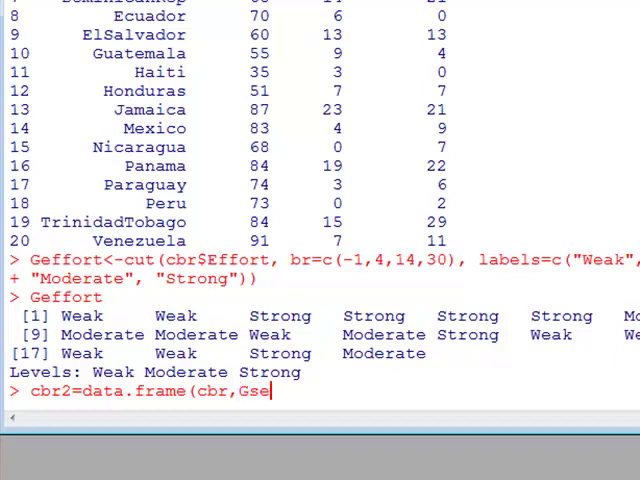
{"action": "type", "text": "t"}
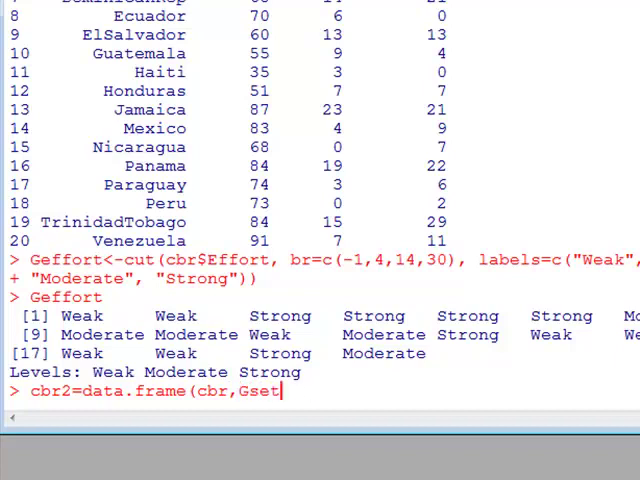
{"action": "type", "text": "ting,"}
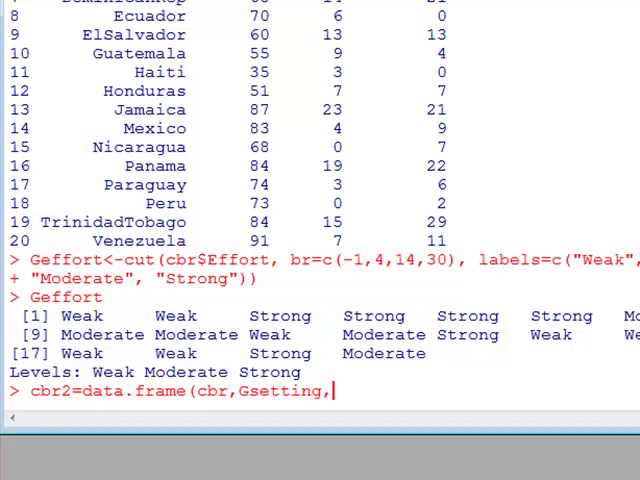
{"action": "type", "text": "Geffort)"}
{"action": "type", "text": "cbr2"}
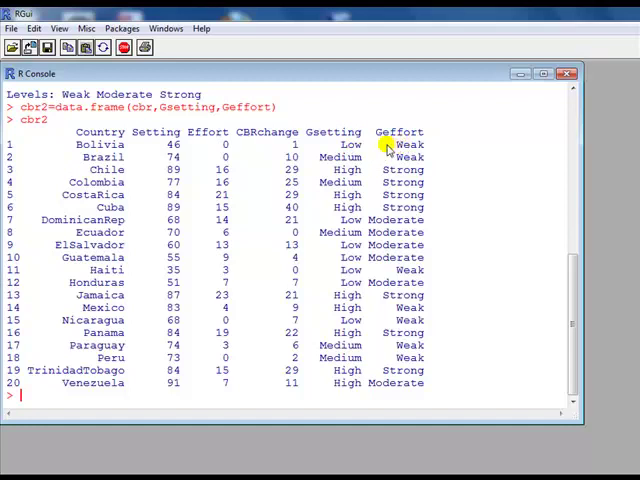
{"action": "mouse_move", "coordinate": [224, 148]}
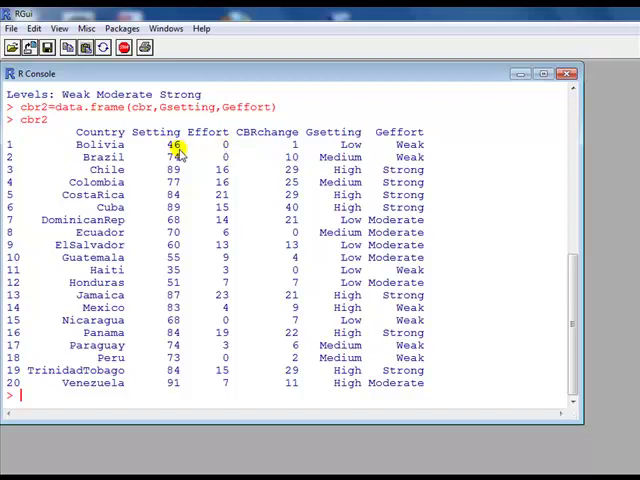
{"action": "mouse_move", "coordinate": [184, 208]}
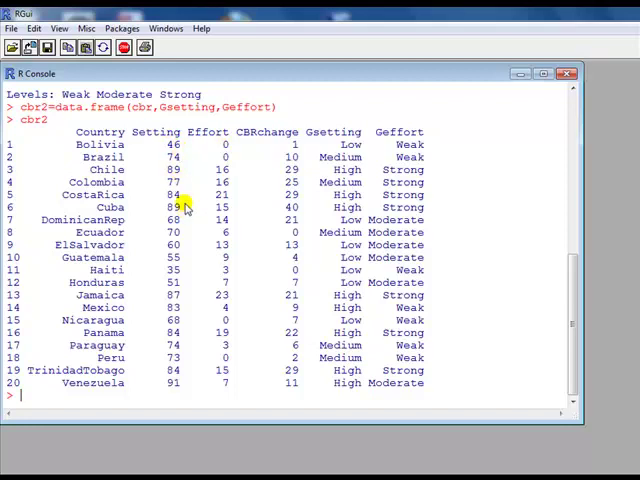
{"action": "mouse_move", "coordinate": [204, 208]}
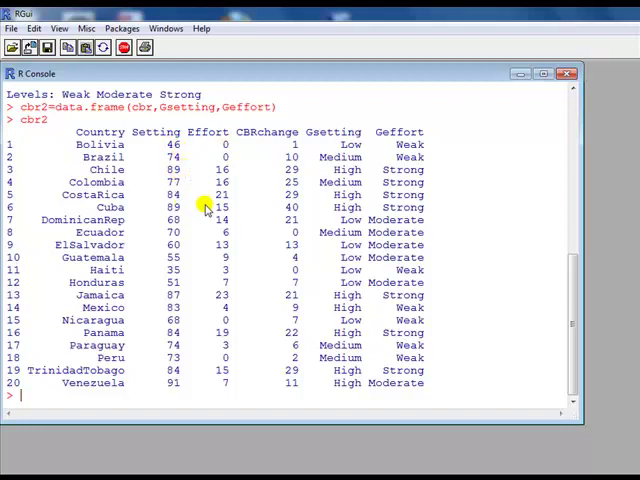
Step: Write the command reg<-lm(CBRchange~Gsetting+Geffort, data=cbr) at the prompt
{"action": "type", "text": "reg<-lm(CBRchange~Gsetting+Geffort, data=cbr)"}
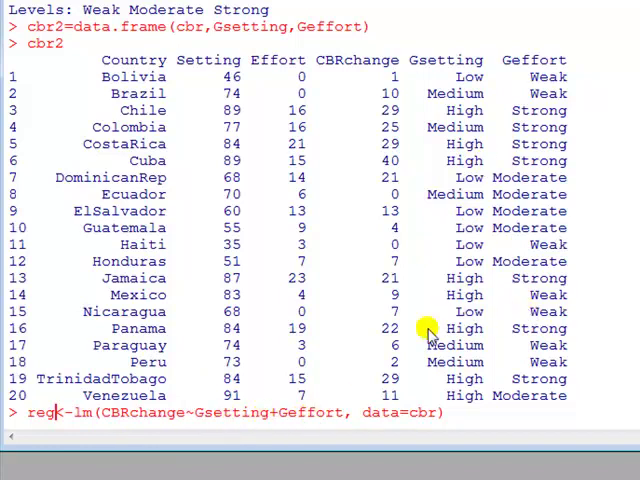
{"action": "mouse_move", "coordinate": [364, 428]}
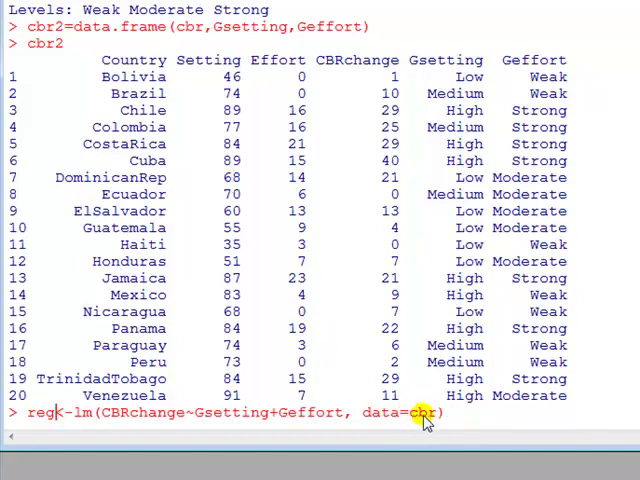
{"action": "mouse_move", "coordinate": [450, 418]}
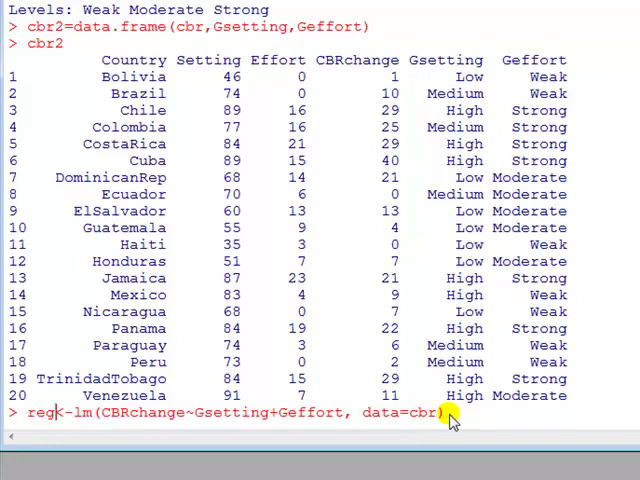
{"action": "mouse_move", "coordinate": [392, 412]}
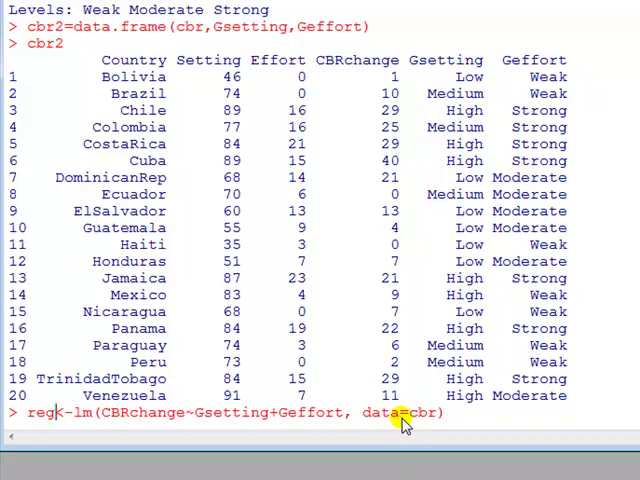
Step: Run the lm command fitting reg on Gsetting and Geffort
{"action": "key", "text": "Return"}
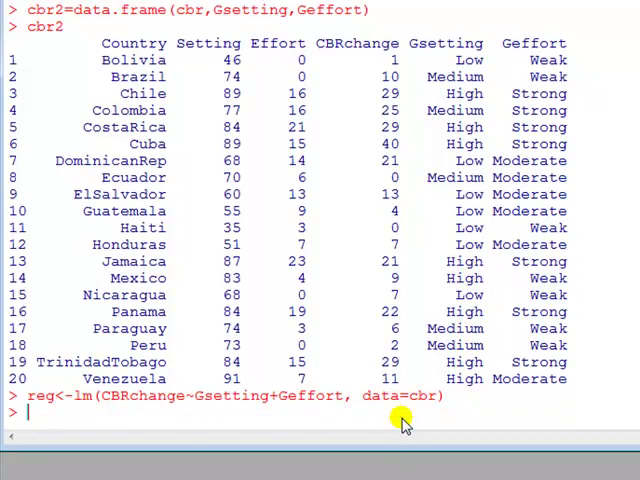
{"action": "type", "text": "summary(reg"}
{"action": "type", "text": "Predicted_CBRchange = 5.38-1.68Medium+2.39High+3.84Moderate+20.7Strong"}
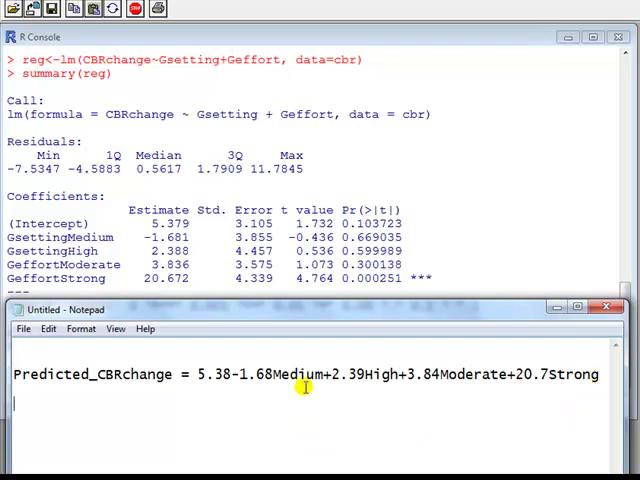
{"action": "mouse_move", "coordinate": [264, 392]}
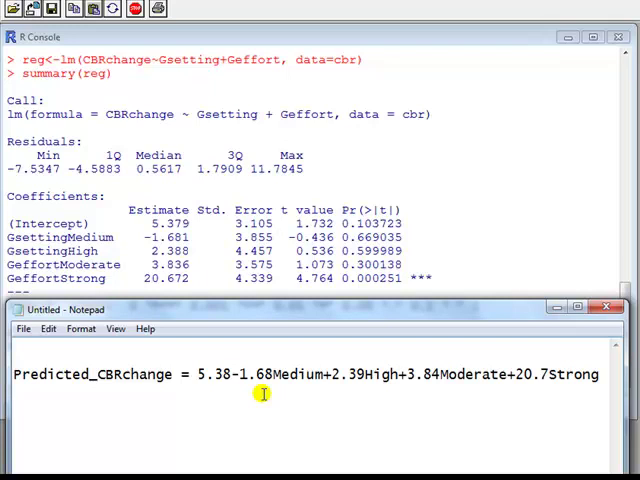
Step: Note 'Low setting' and 'Weak Effort' as the baseline categories in Notepad
{"action": "type", "text": "Low setting"}
{"action": "type", "text": "Weak Eff"}
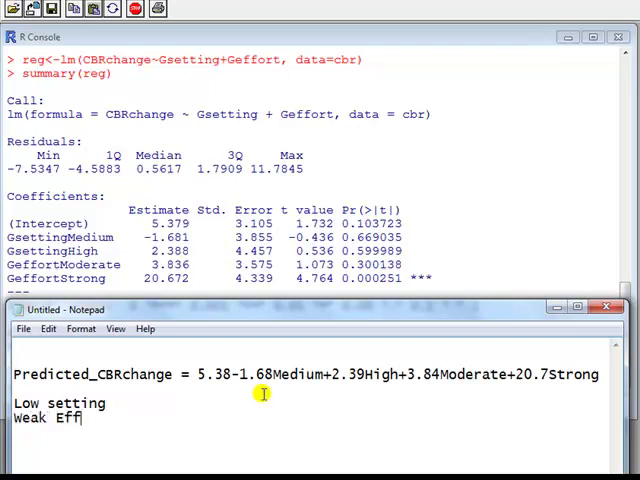
{"action": "type", "text": "ort"}
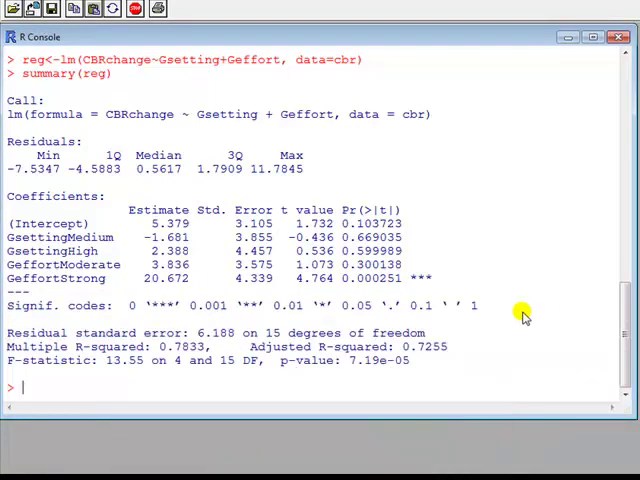
Step: Print reg$fitted, the predicted CBRchange for all 20 countries
{"action": "type", "text": "reg$fitted"}
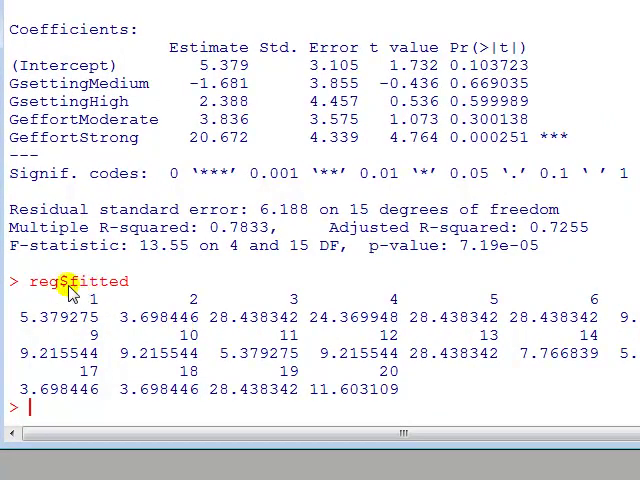
{"action": "mouse_move", "coordinate": [56, 290]}
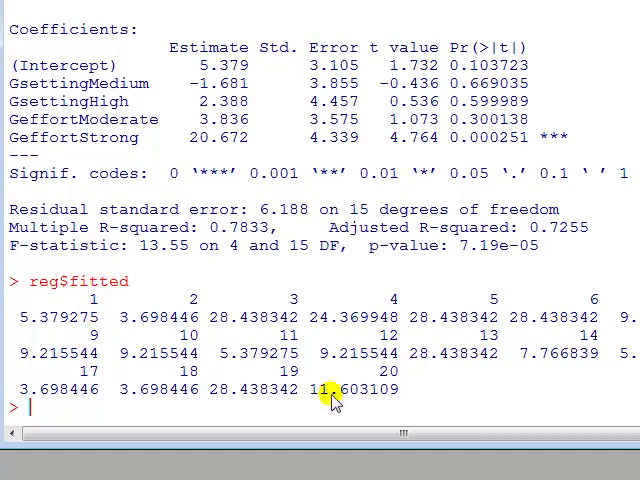
{"action": "mouse_move", "coordinate": [56, 318]}
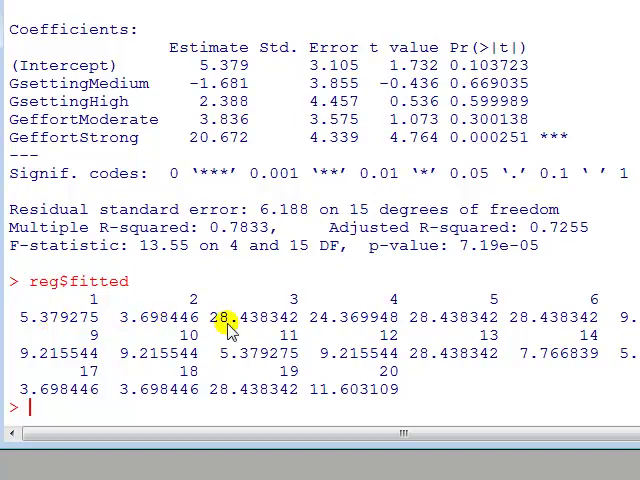
{"action": "mouse_move", "coordinate": [380, 384]}
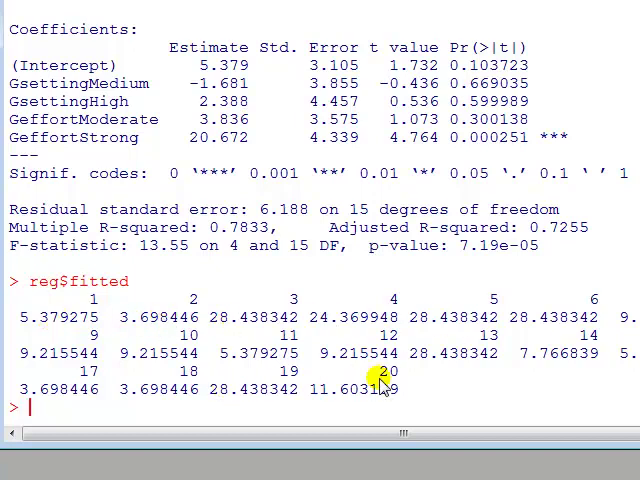
Step: Create cbr3=data.frame(cbr2,reg$fitted) and scroll through the printed data frame
{"action": "type", "text": "cbr3=data.frame(cbr2,reg$fitted)"}
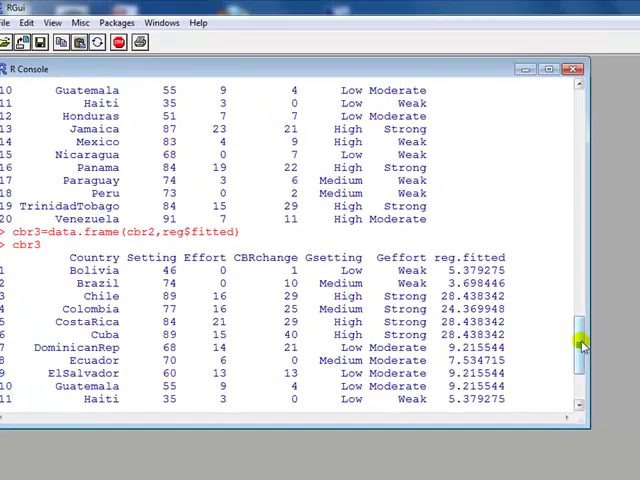
{"action": "scroll", "scroll_direction": "down", "scroll_amount": 3}
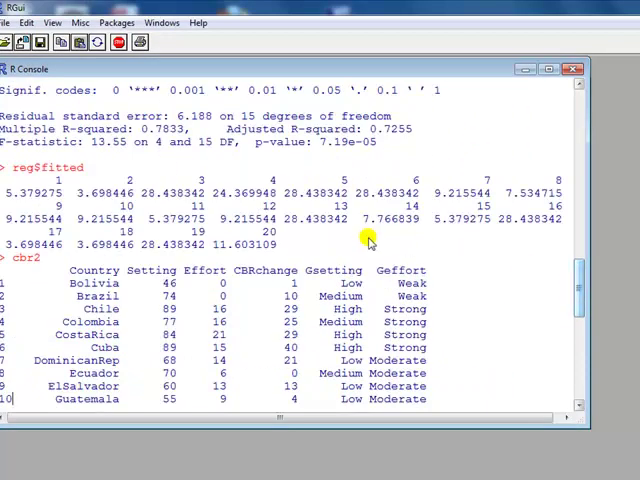
{"action": "mouse_move", "coordinate": [408, 264]}
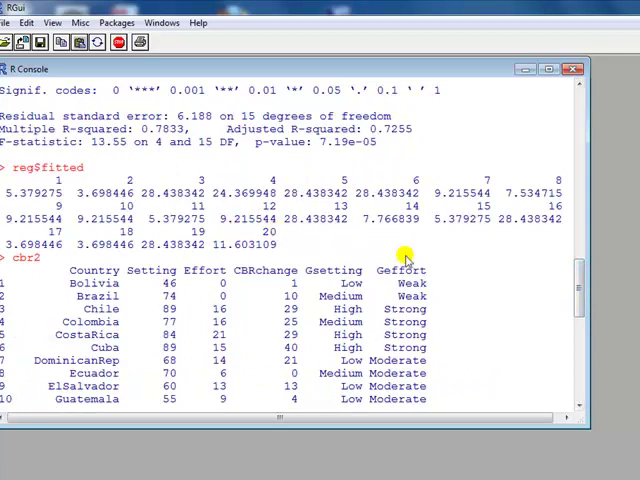
{"action": "mouse_move", "coordinate": [458, 372]}
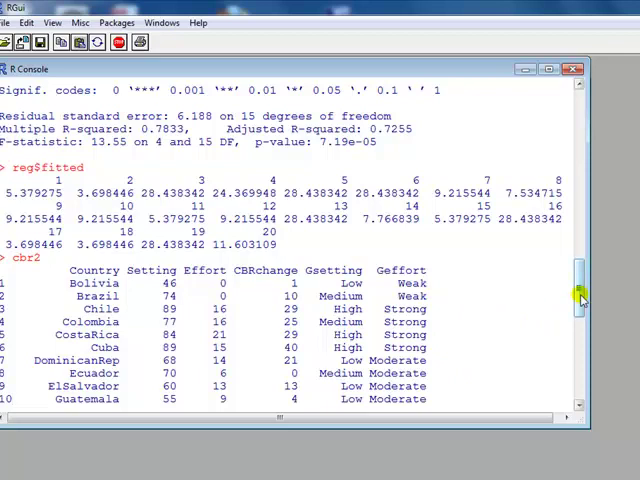
{"action": "scroll", "scroll_direction": "down", "scroll_amount": 3}
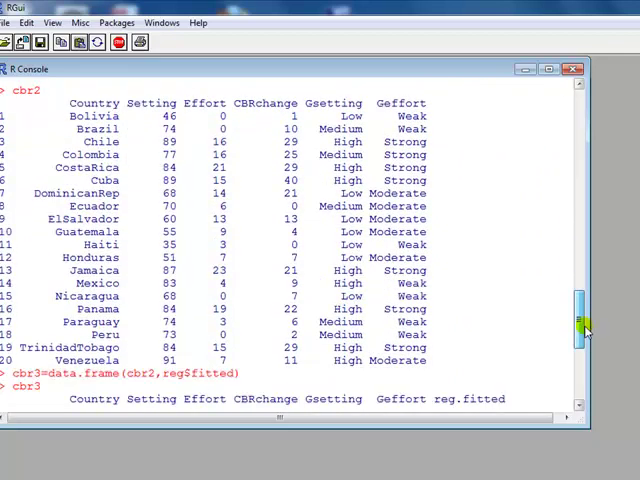
{"action": "scroll", "scroll_direction": "down", "scroll_amount": 3}
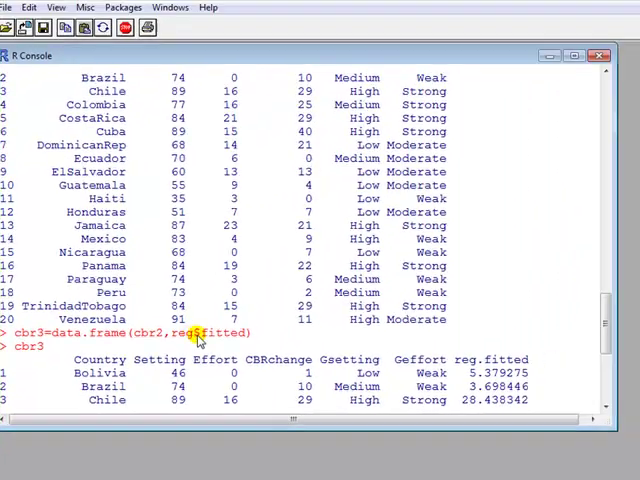
{"action": "scroll", "scroll_direction": "down", "scroll_amount": 3}
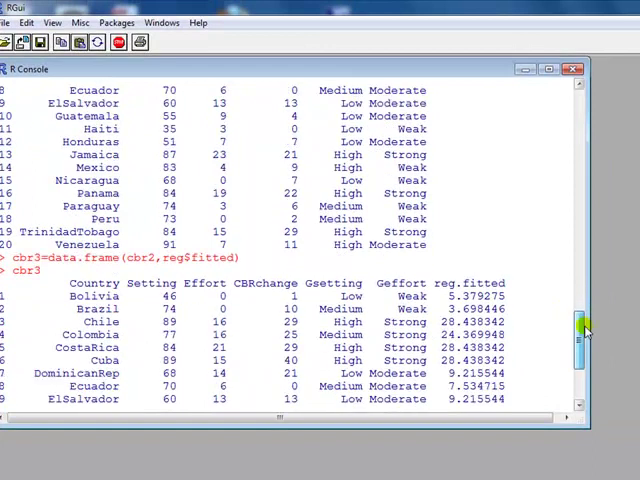
{"action": "scroll", "scroll_direction": "down", "scroll_amount": 3}
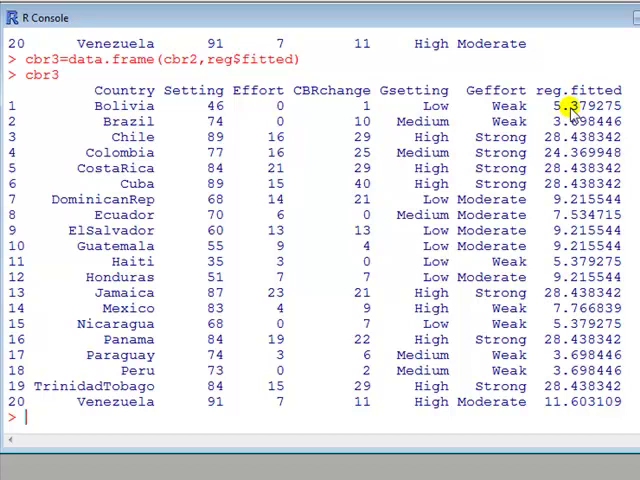
{"action": "mouse_move", "coordinate": [402, 120]}
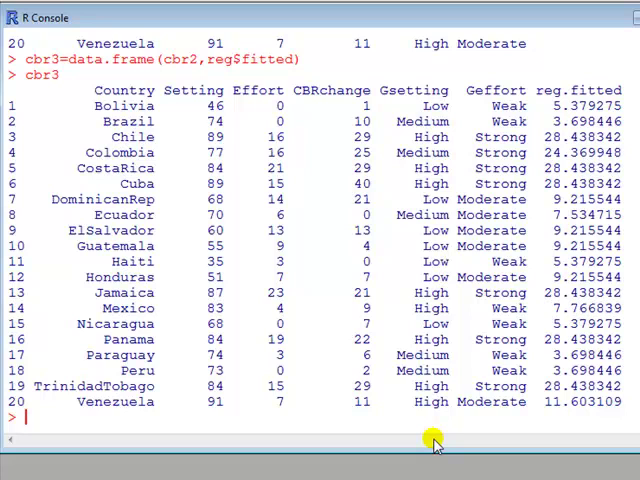
Step: Subset cbr for Effort above 4 and Setting below 70, the low-setting weak-effort countries
{"action": "type", "text": "subset()"}
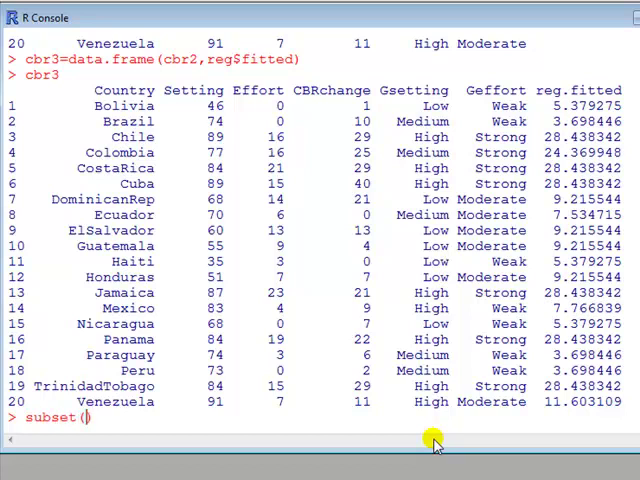
{"action": "type", "text": "cbr,"}
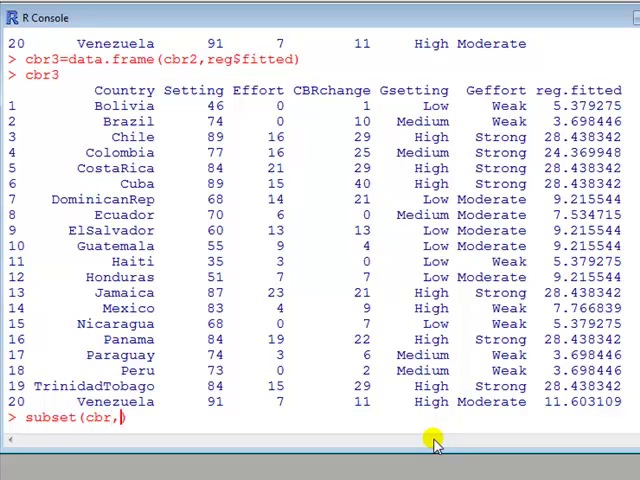
{"action": "type", "text": "Effort)"}
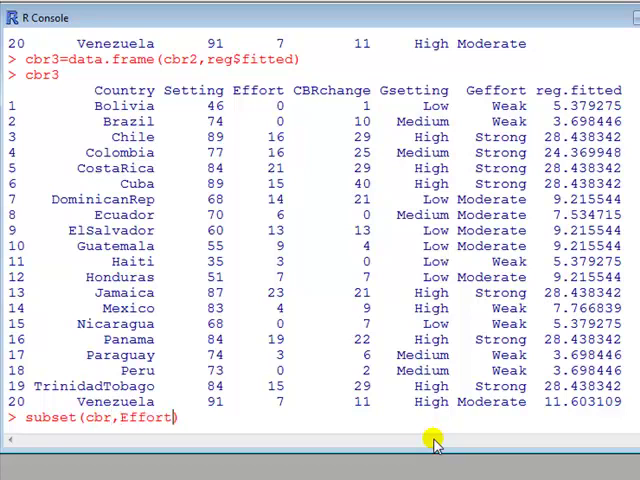
{"action": "type", "text": ">"}
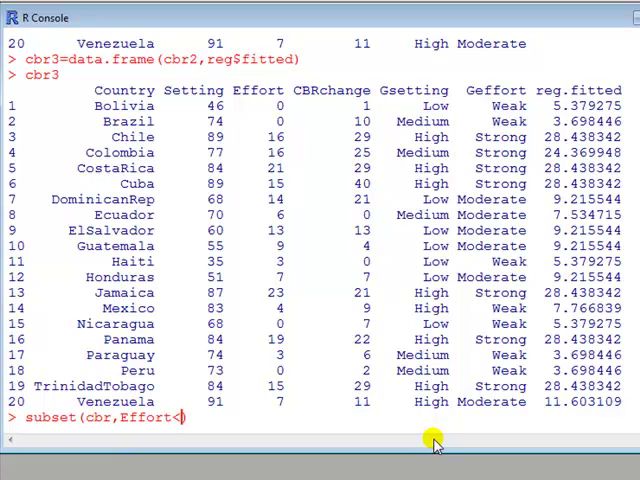
{"action": "type", "text": "4 &"}
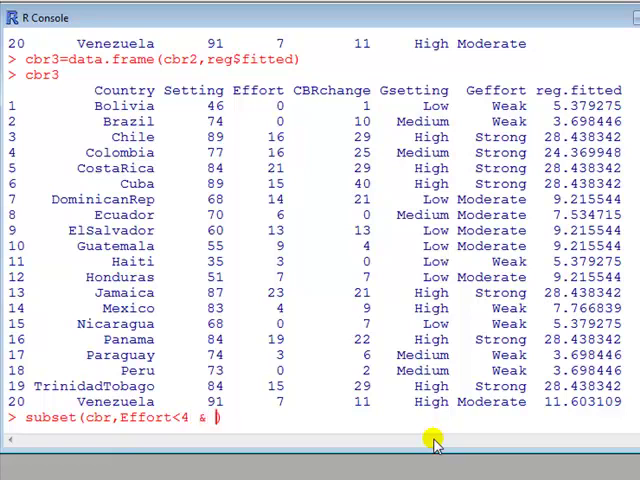
{"action": "type", "text": "Set"}
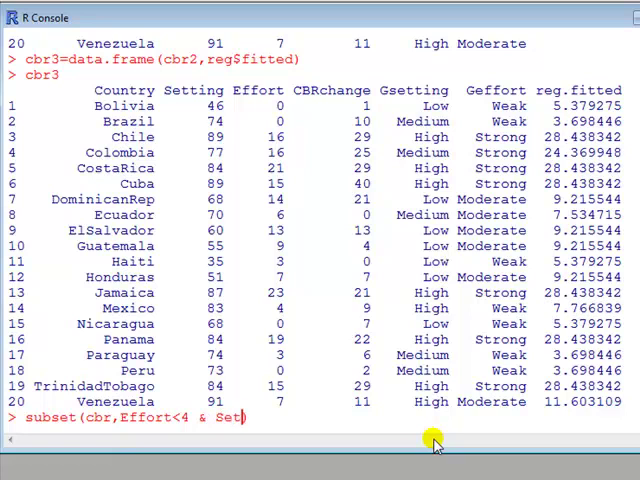
{"action": "type", "text": "ing"}
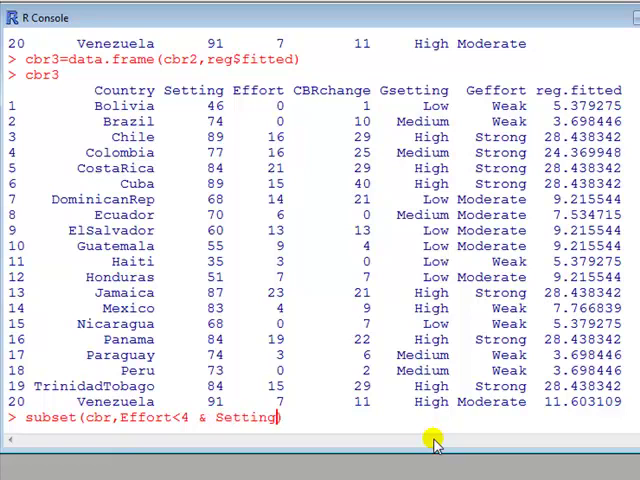
{"action": "type", "text": "<70"}
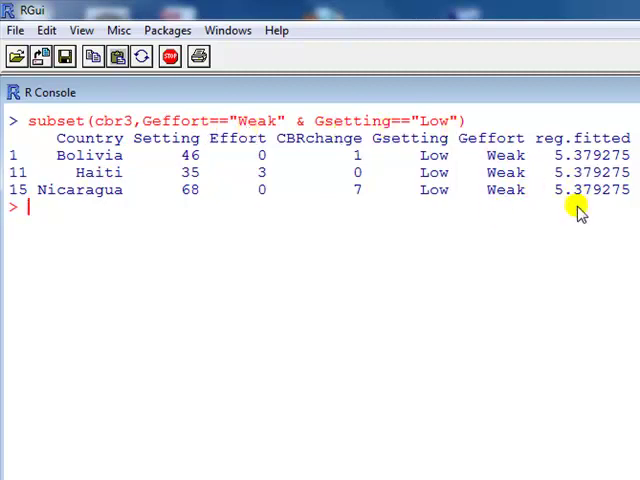
Step: Write tapply(reg2$fitted,list(Gsetting,Geffort),mean) for mean fitted values by group
{"action": "type", "text": "tapply(reg2$fitted,list(Gsetting,Geffort),mean)"}
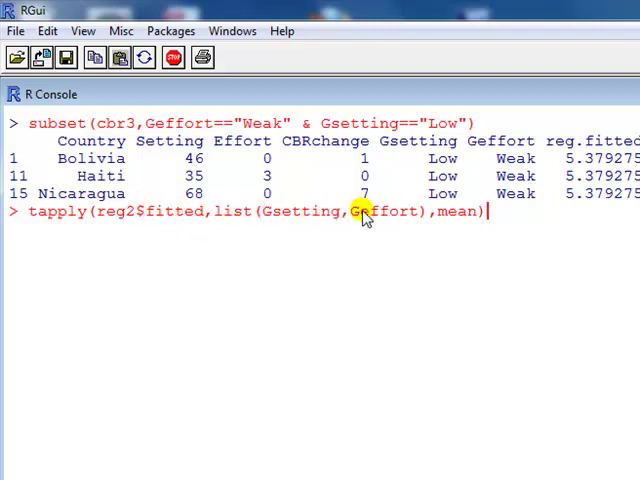
{"action": "mouse_move", "coordinate": [456, 224]}
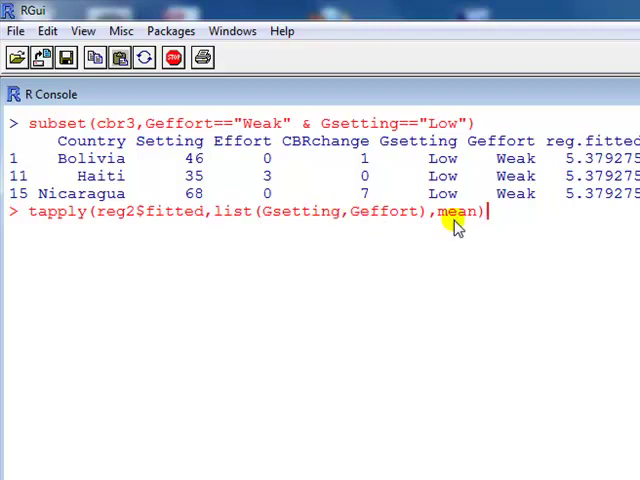
{"action": "mouse_move", "coordinate": [462, 224]}
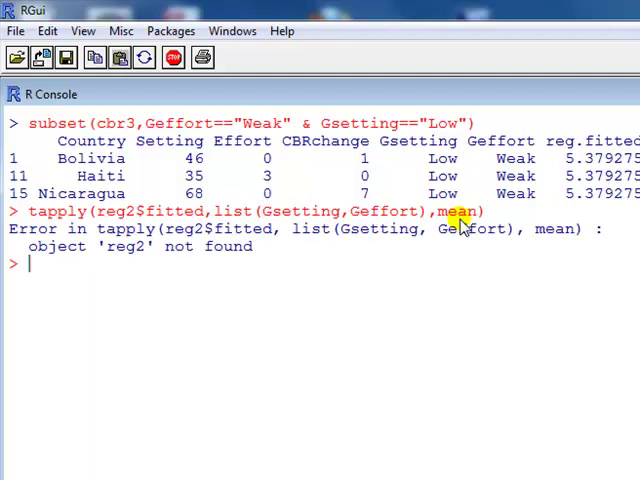
Step: Rerun the tapply of mean fitted values by Gsetting and Geffort after the reg2 error
{"action": "type", "text": "tapply(reg2$fitted,list(Gsetting,Geffort),mean)"}
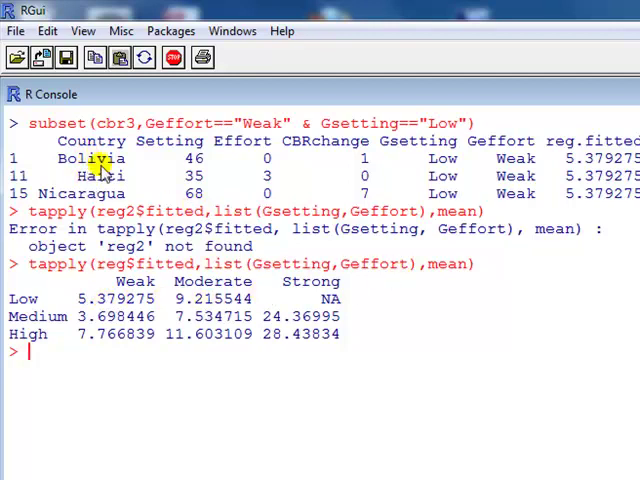
{"action": "mouse_move", "coordinate": [536, 176]}
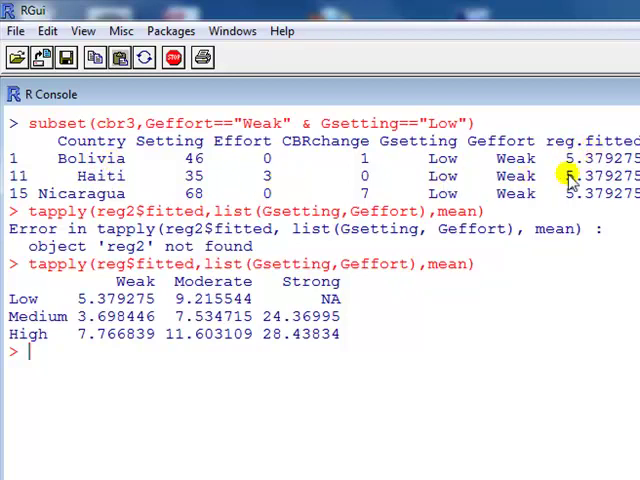
{"action": "mouse_move", "coordinate": [420, 224]}
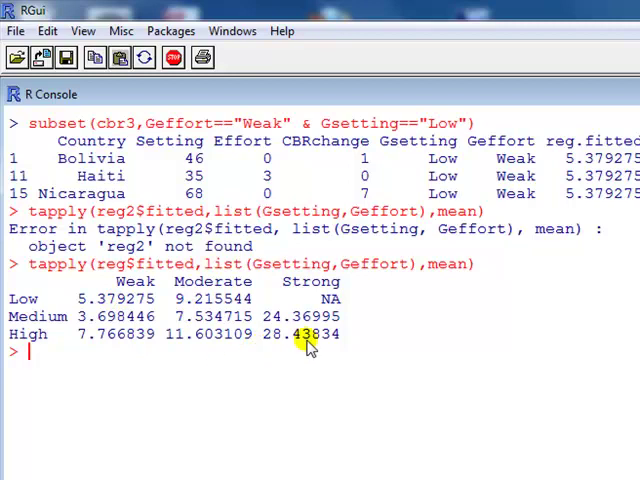
{"action": "mouse_move", "coordinate": [424, 290]}
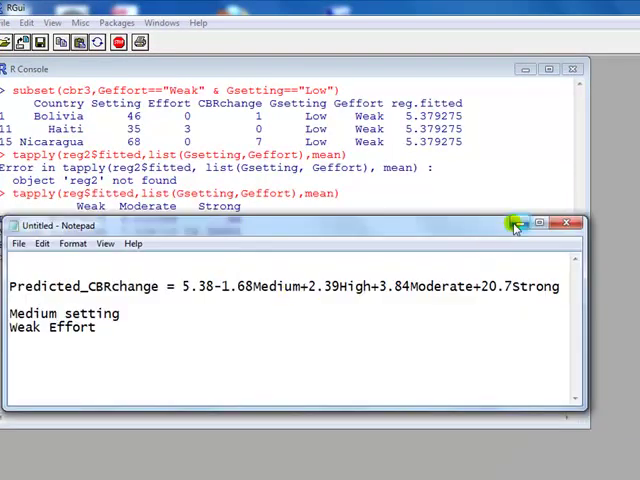
Step: Restore the Notepad equation notes and highlight the Medium and High terms
{"action": "left_click", "coordinate": [512, 222]}
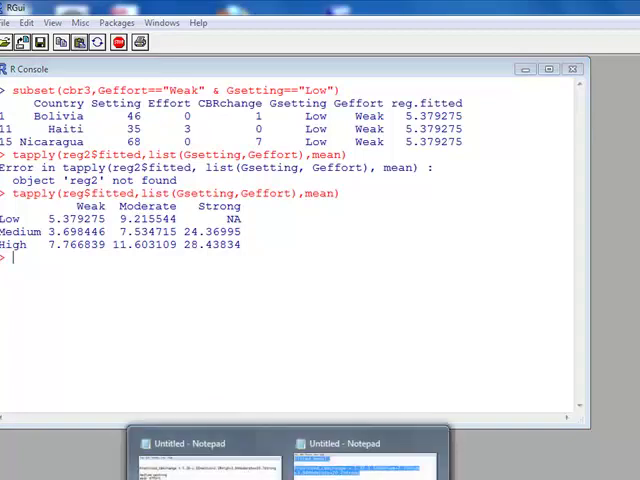
{"action": "left_click", "coordinate": [198, 444]}
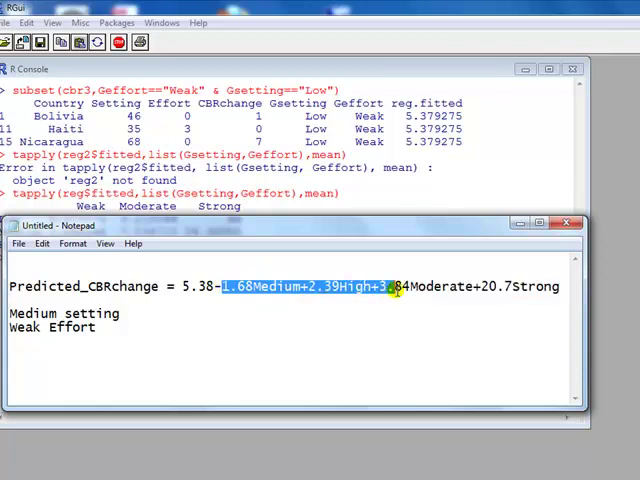
{"action": "left_click_drag", "start_coordinate": [392, 288], "coordinate": [476, 288]}
{"action": "type", "text": "subset(cbr3,Geffort==\"Strong\" & Gsetting==\"Low\")"}
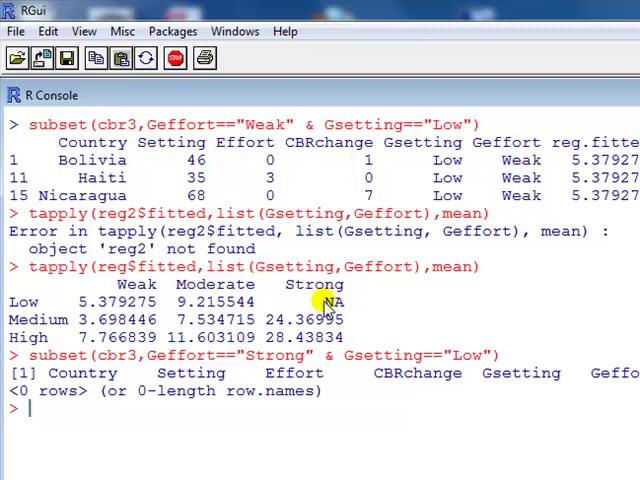
{"action": "mouse_move", "coordinate": [336, 312]}
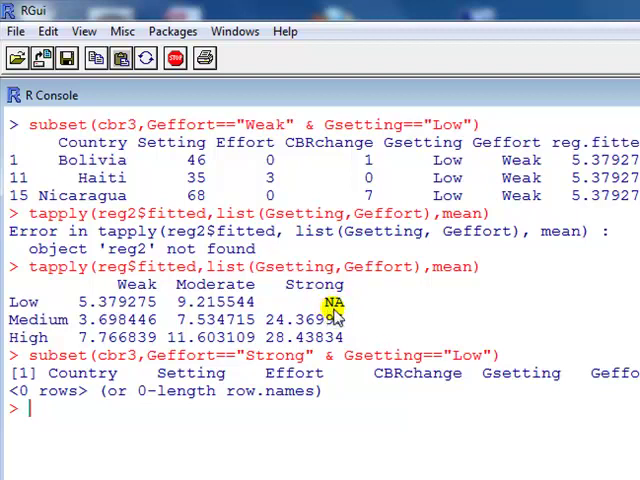